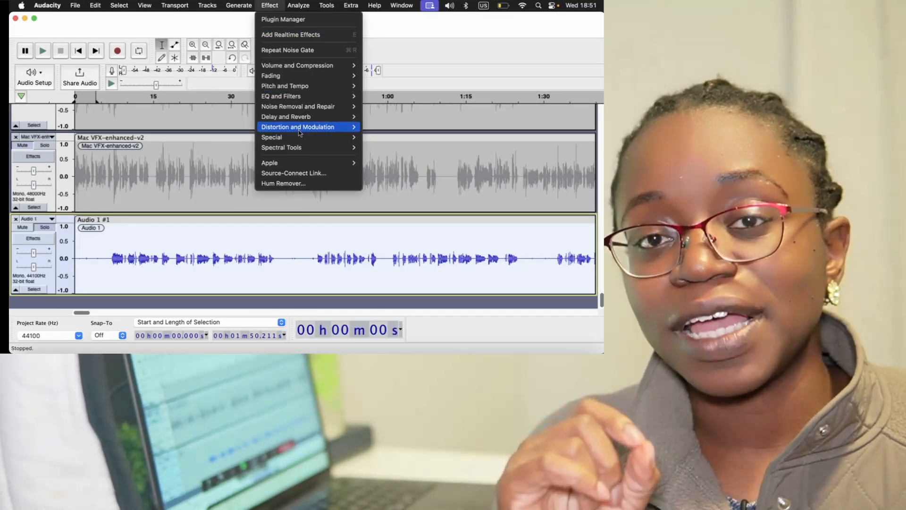
mouse_move(271, 137)
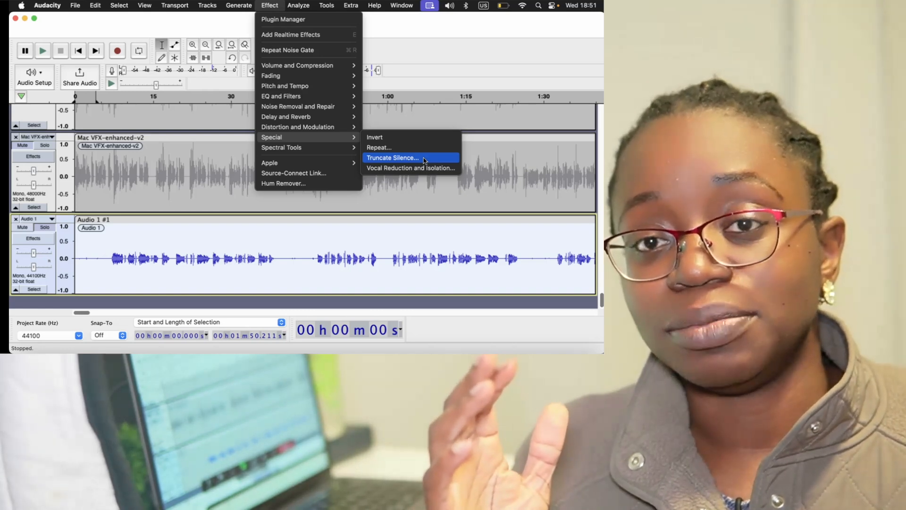
Open the Truncate Silence effect from Effect > Special.
left_click(392, 157)
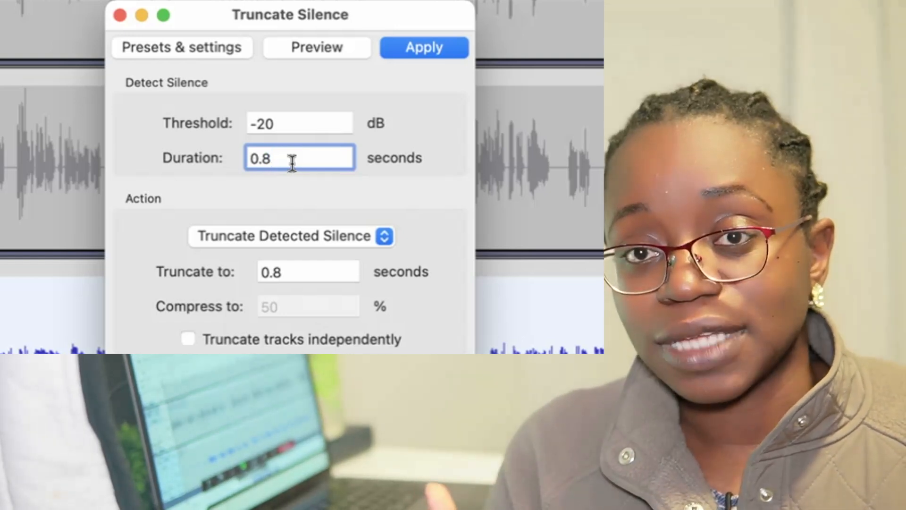
mouse_move(385, 236)
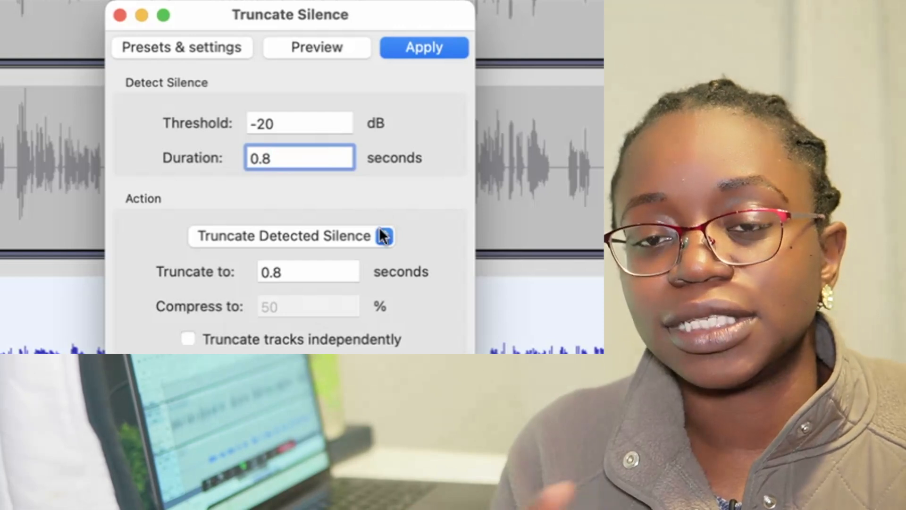
Apply Truncate Detected Silence at 0.8 seconds, shortening the track to about 1:12.
left_click(308, 272)
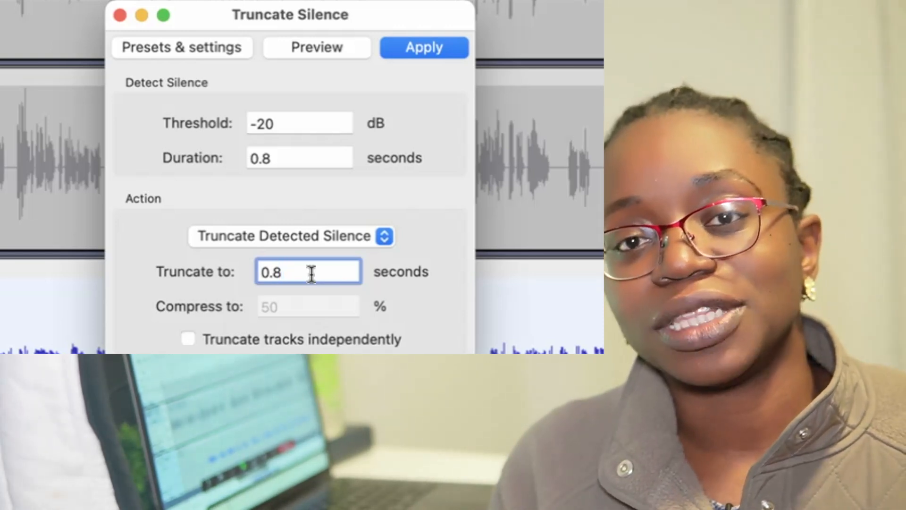
mouse_move(396, 78)
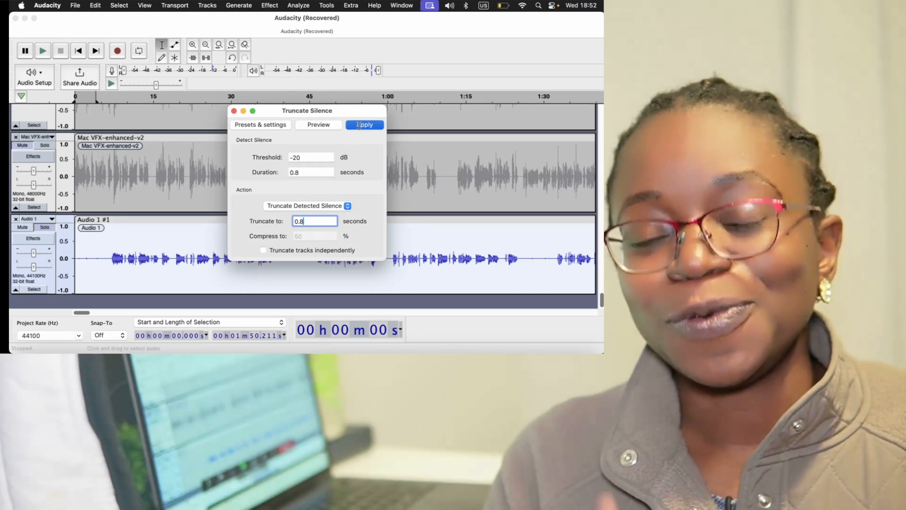
left_click(364, 124)
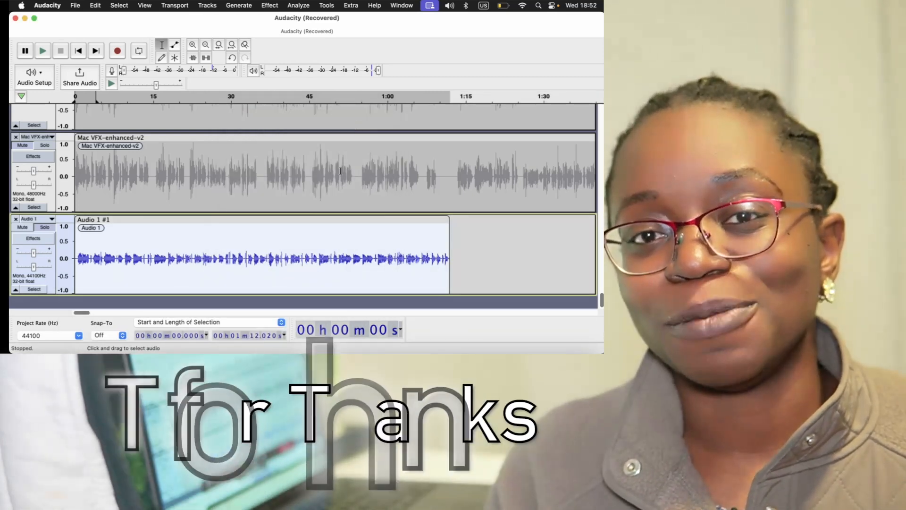